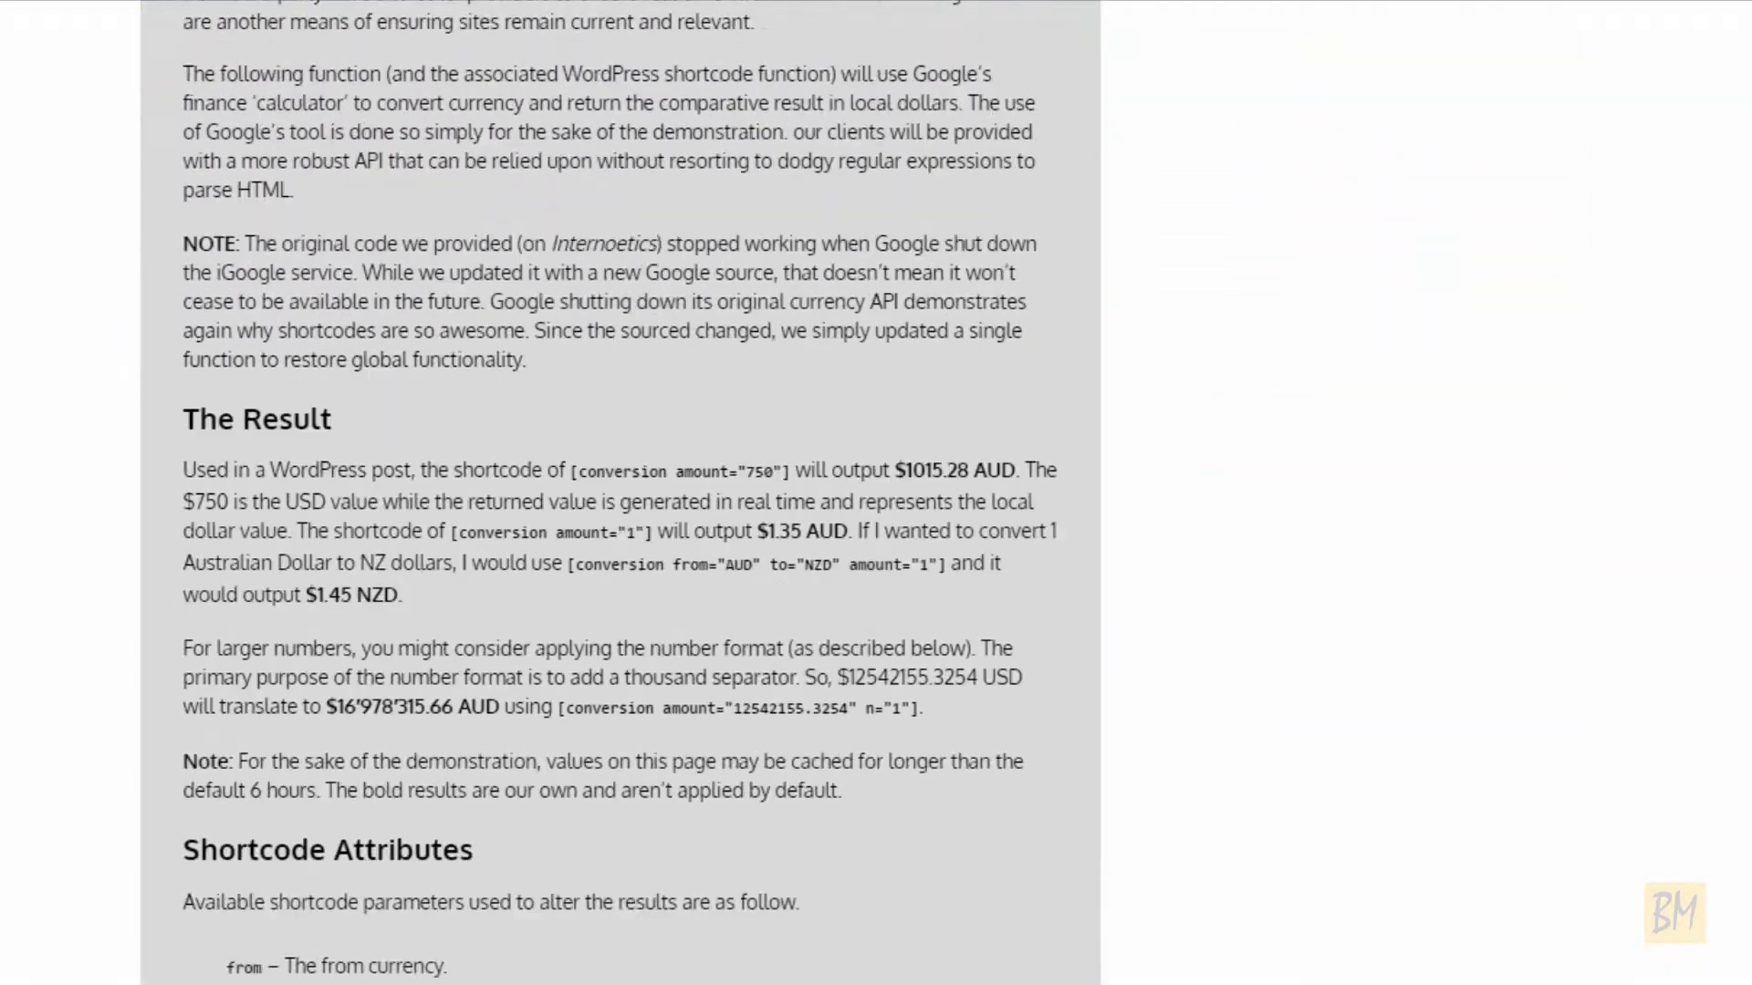
Step: Download the text highlighter WordPress plugin zip, then open the shortcode example post for editing
{"action": "scroll", "scroll_direction": "up", "scroll_amount": 3}
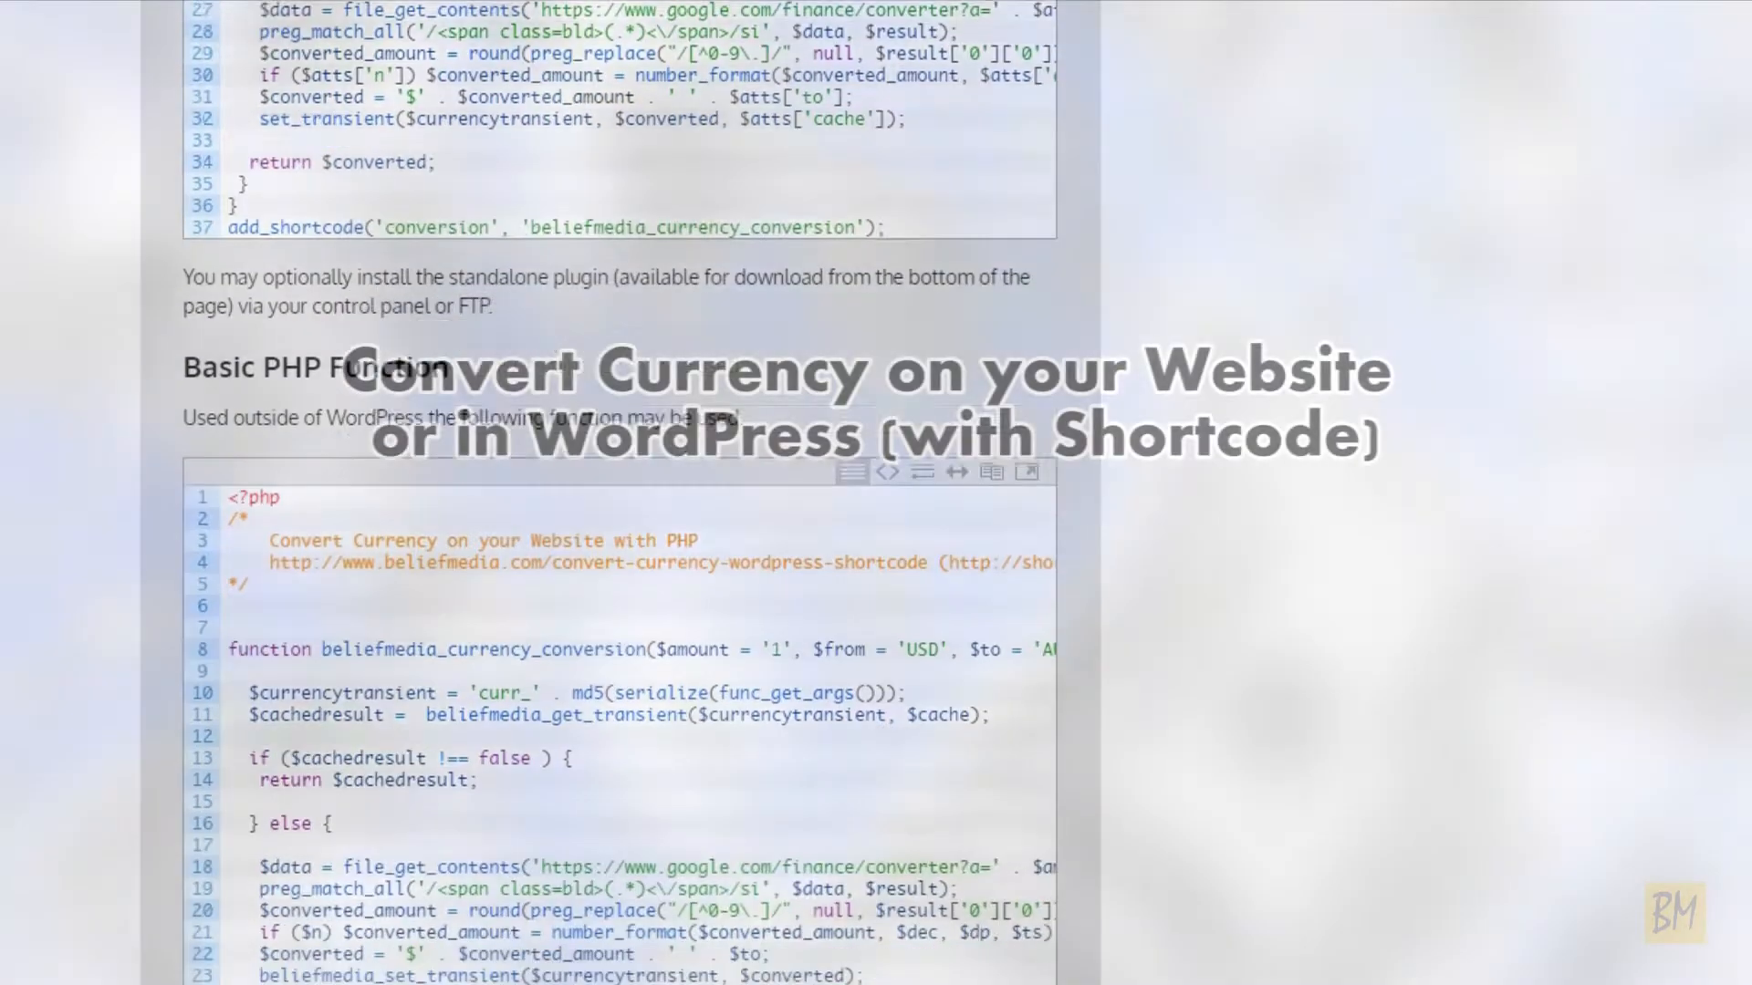
{"action": "scroll", "scroll_direction": "down", "scroll_amount": 3}
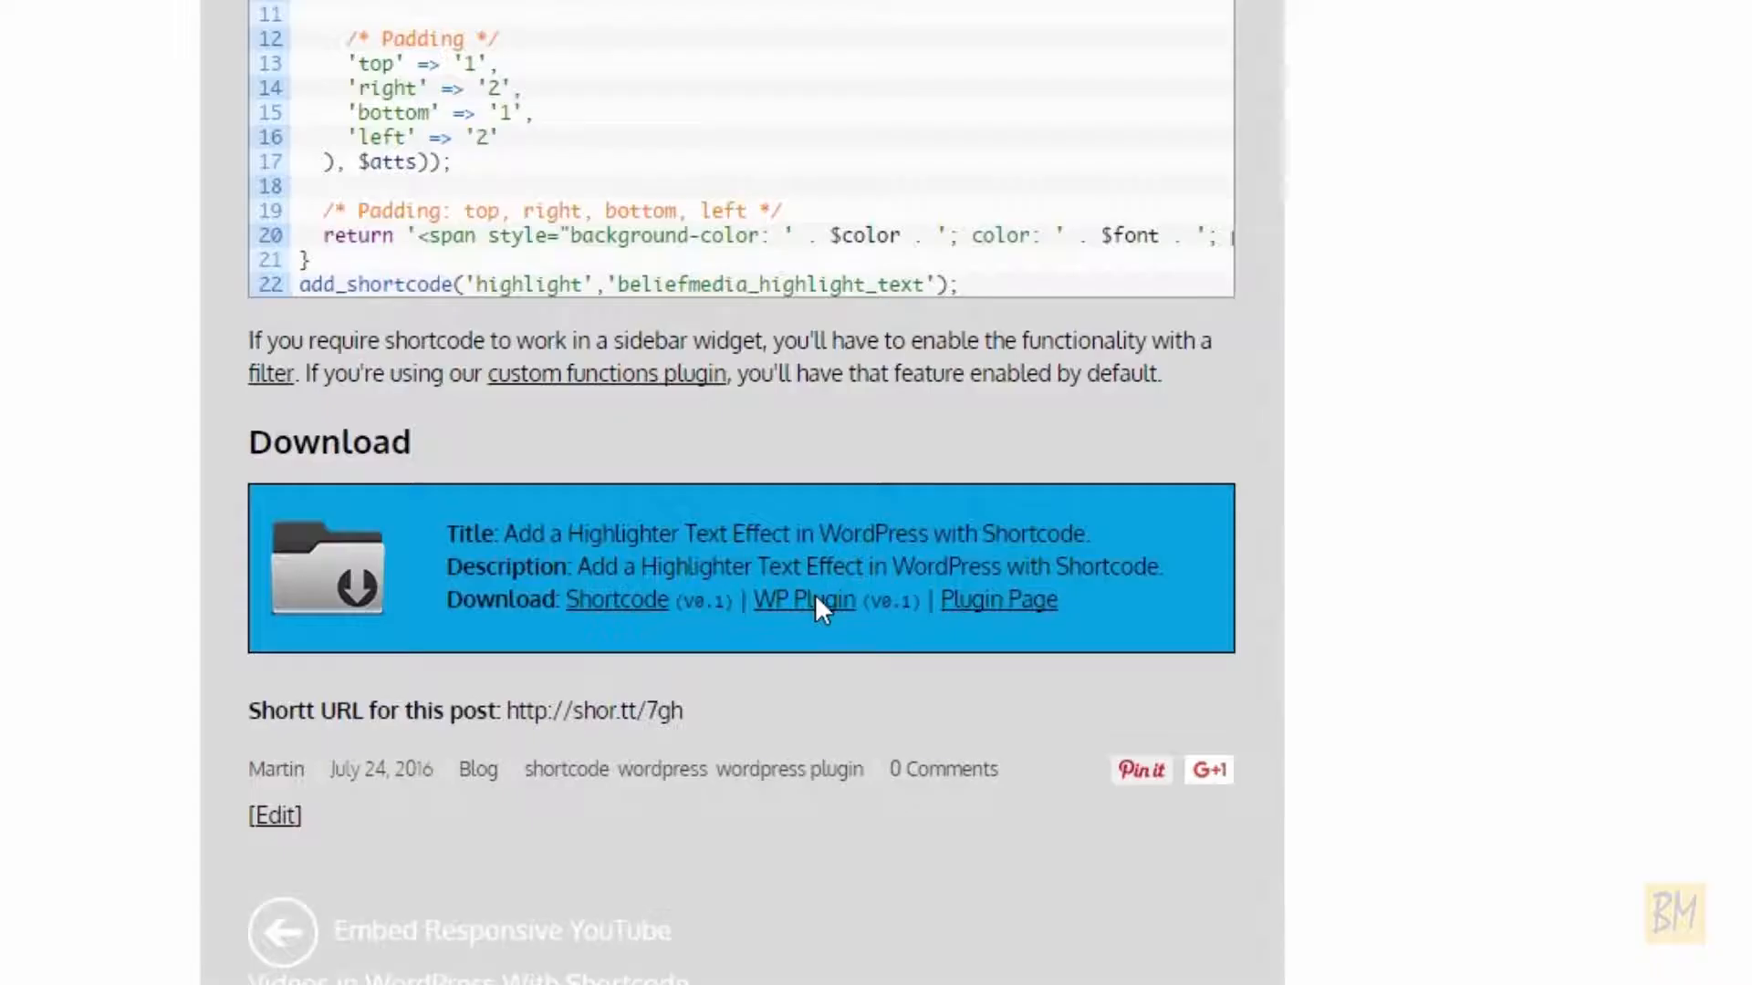
{"action": "left_click", "coordinate": [803, 601]}
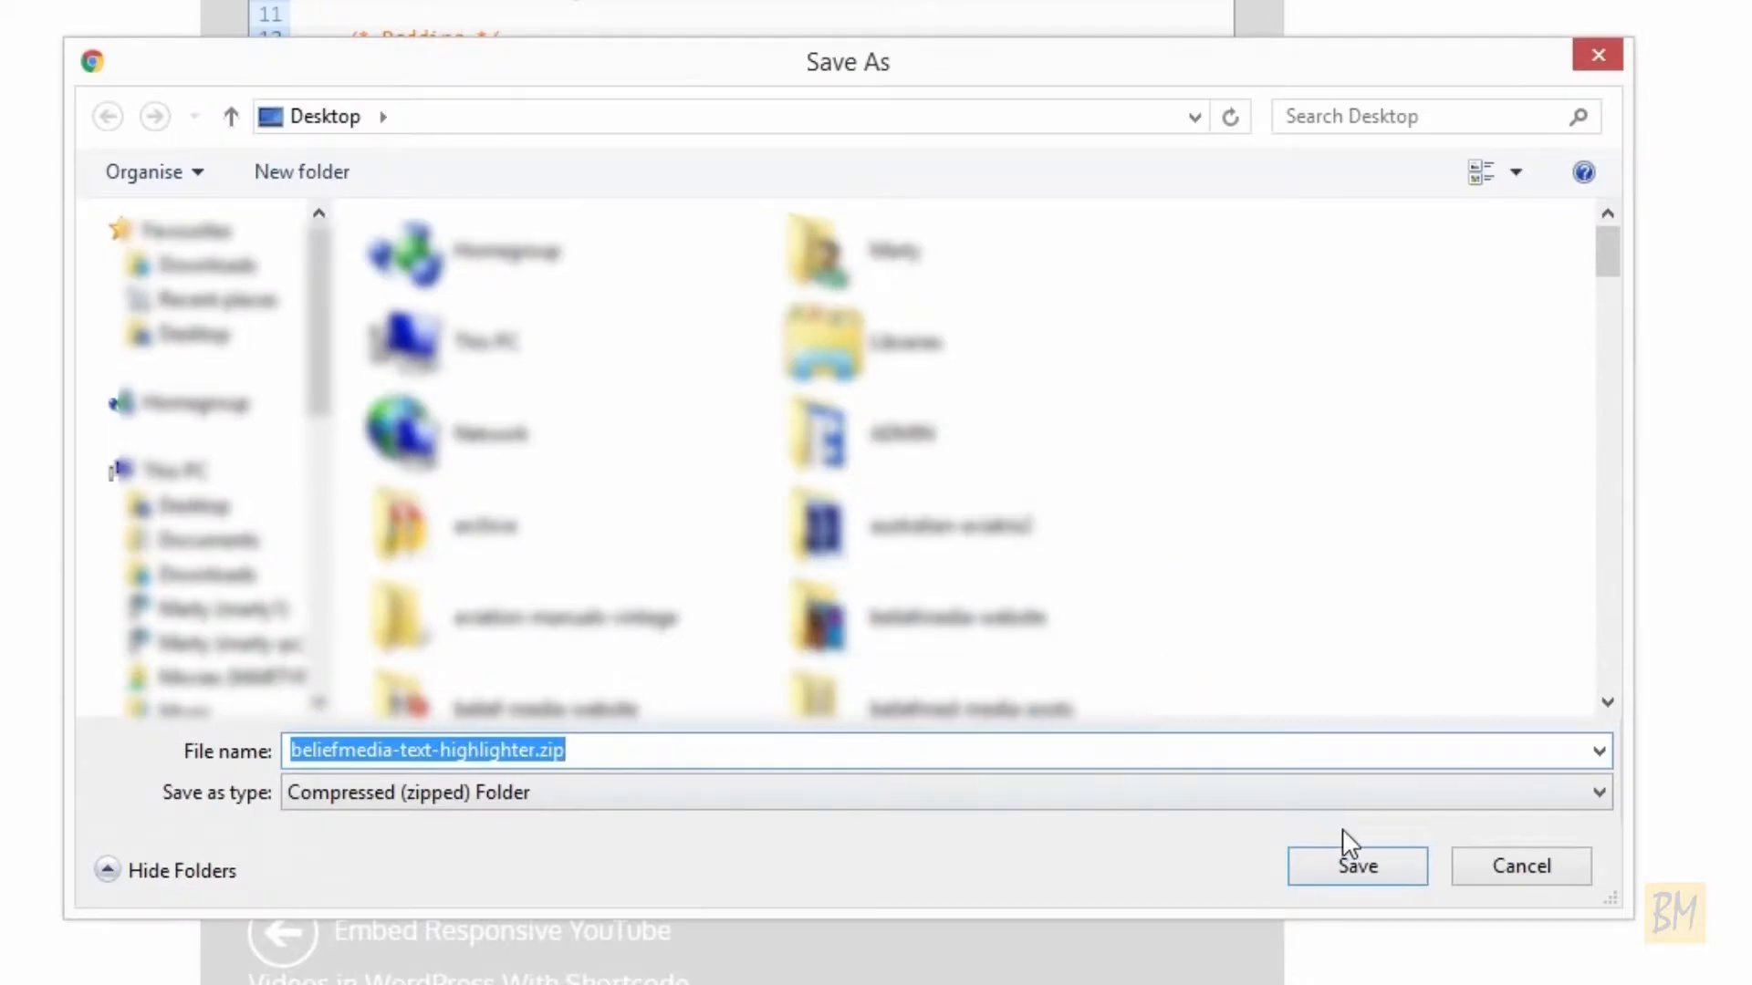
{"action": "right_click", "coordinate": [853, 290]}
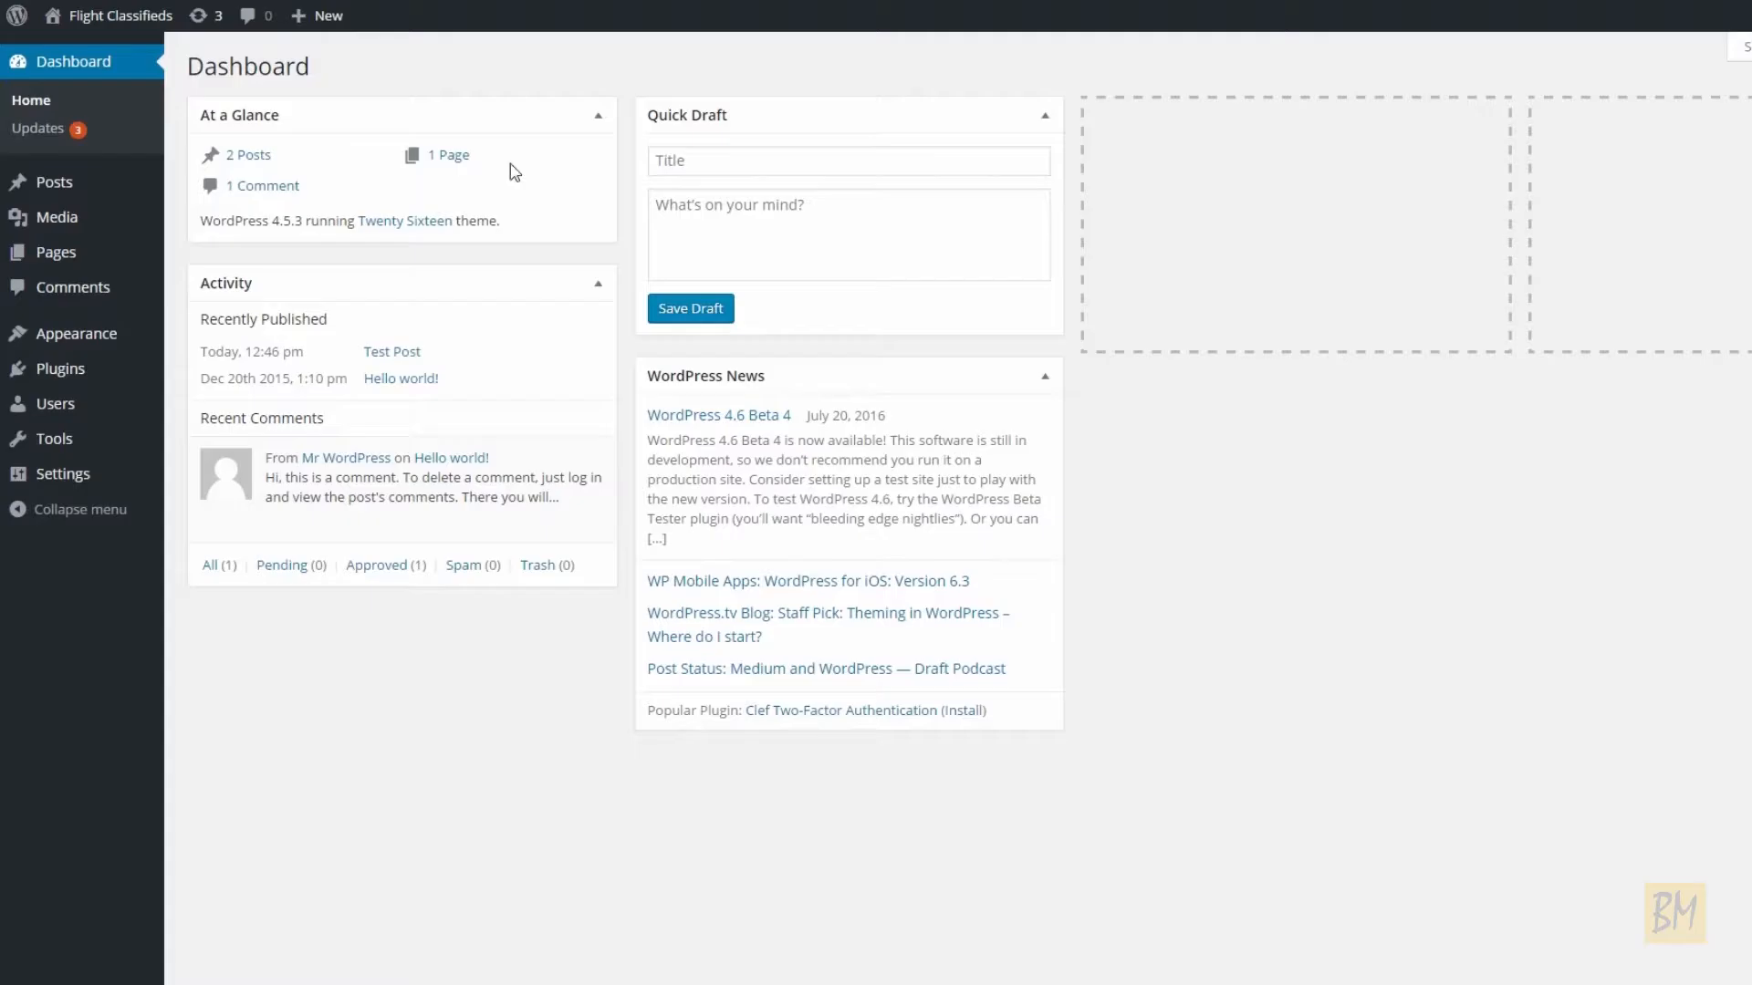
{"action": "left_click", "coordinate": [53, 368]}
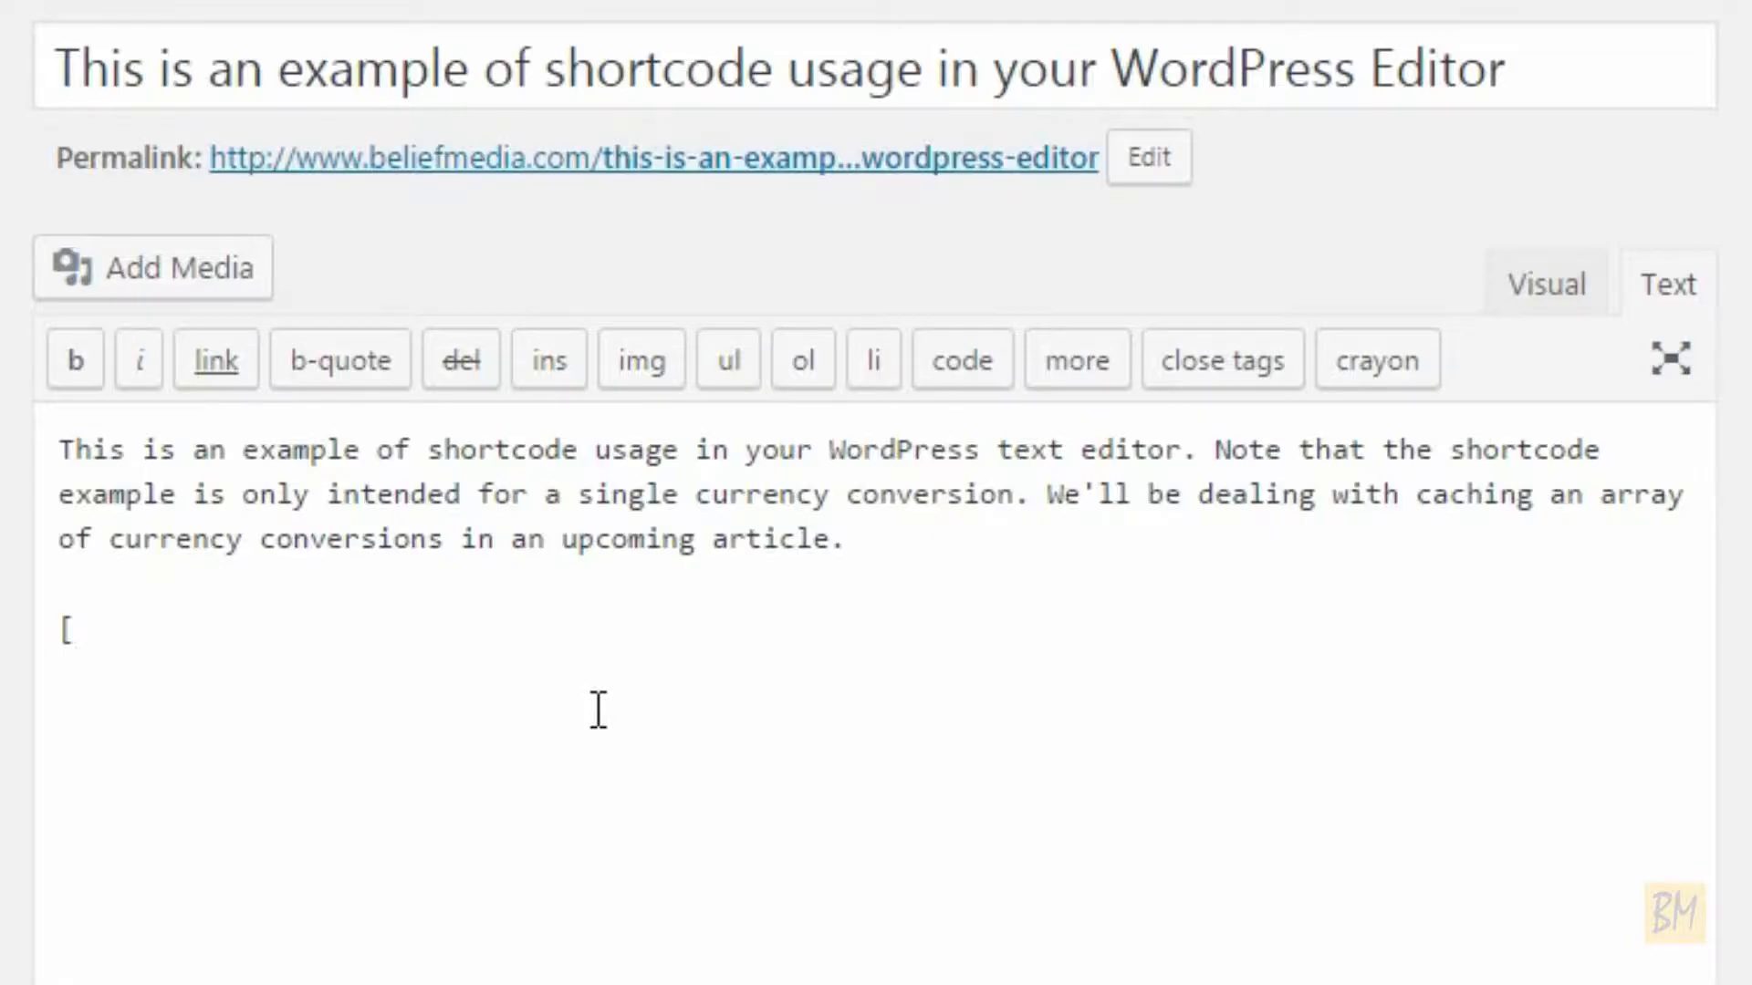
Step: Write a [conversion from="AUD" to="NZD" amount=...] shortcode below the intro paragraph
{"action": "type", "text": "conversion am"}
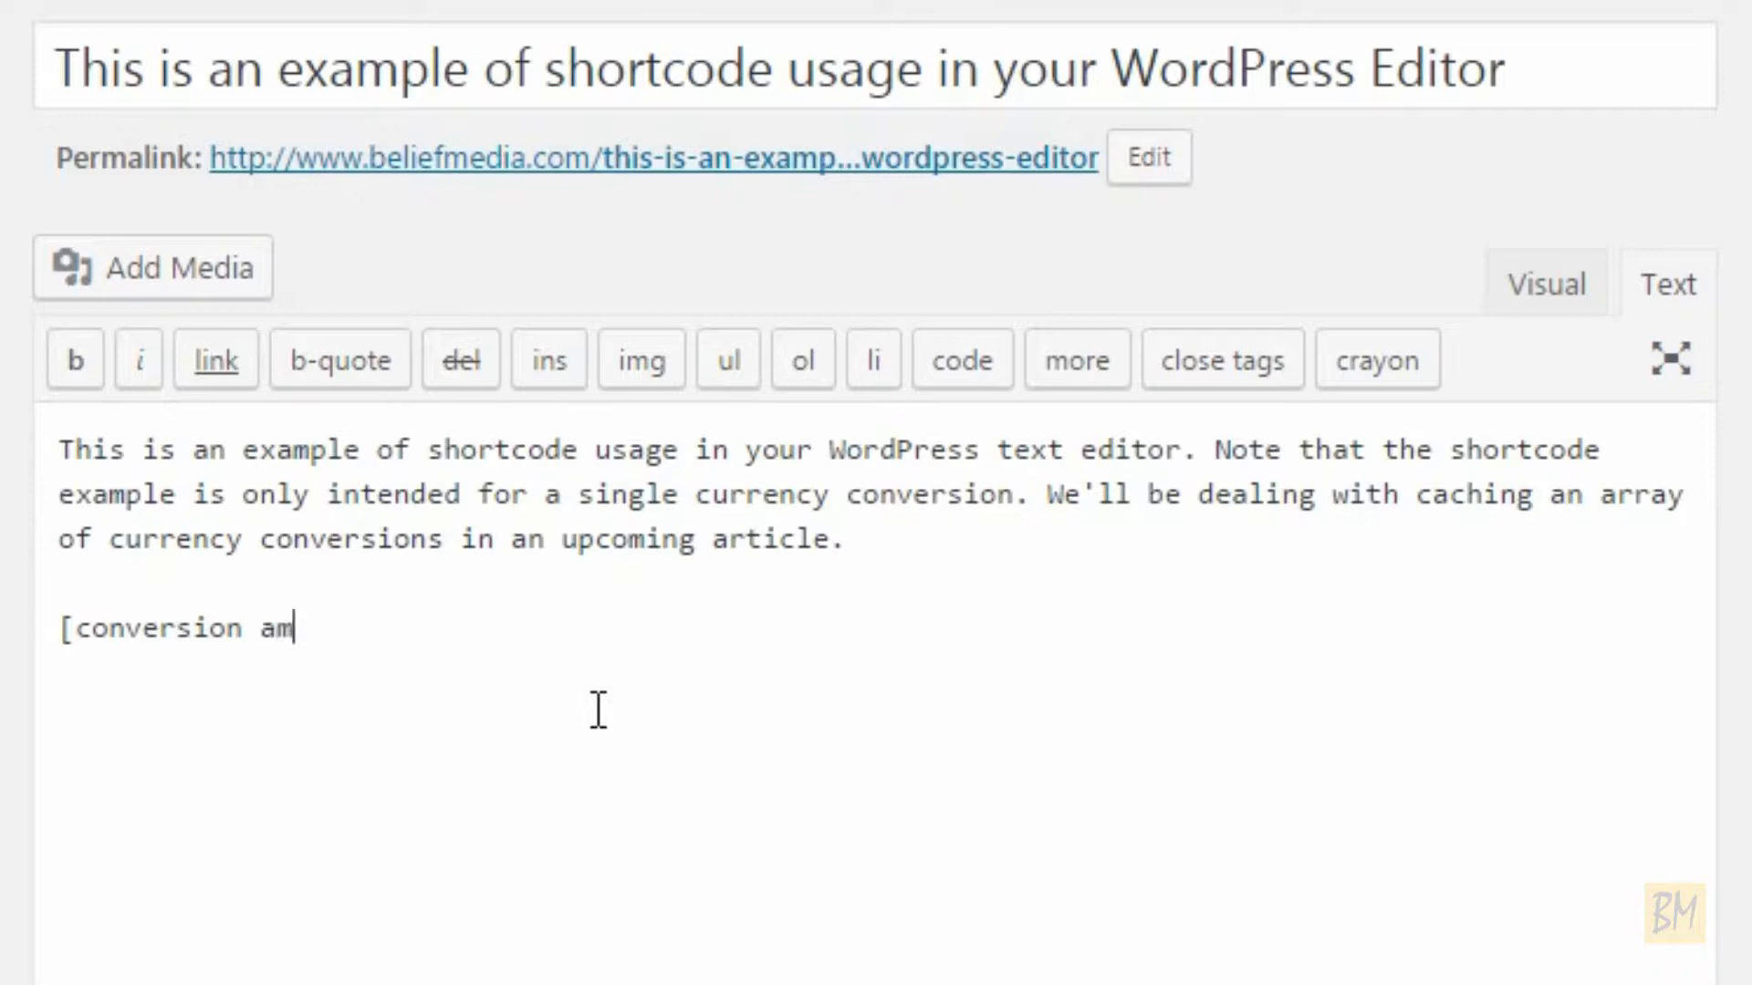
{"action": "type", "text": "ount=\"1"}
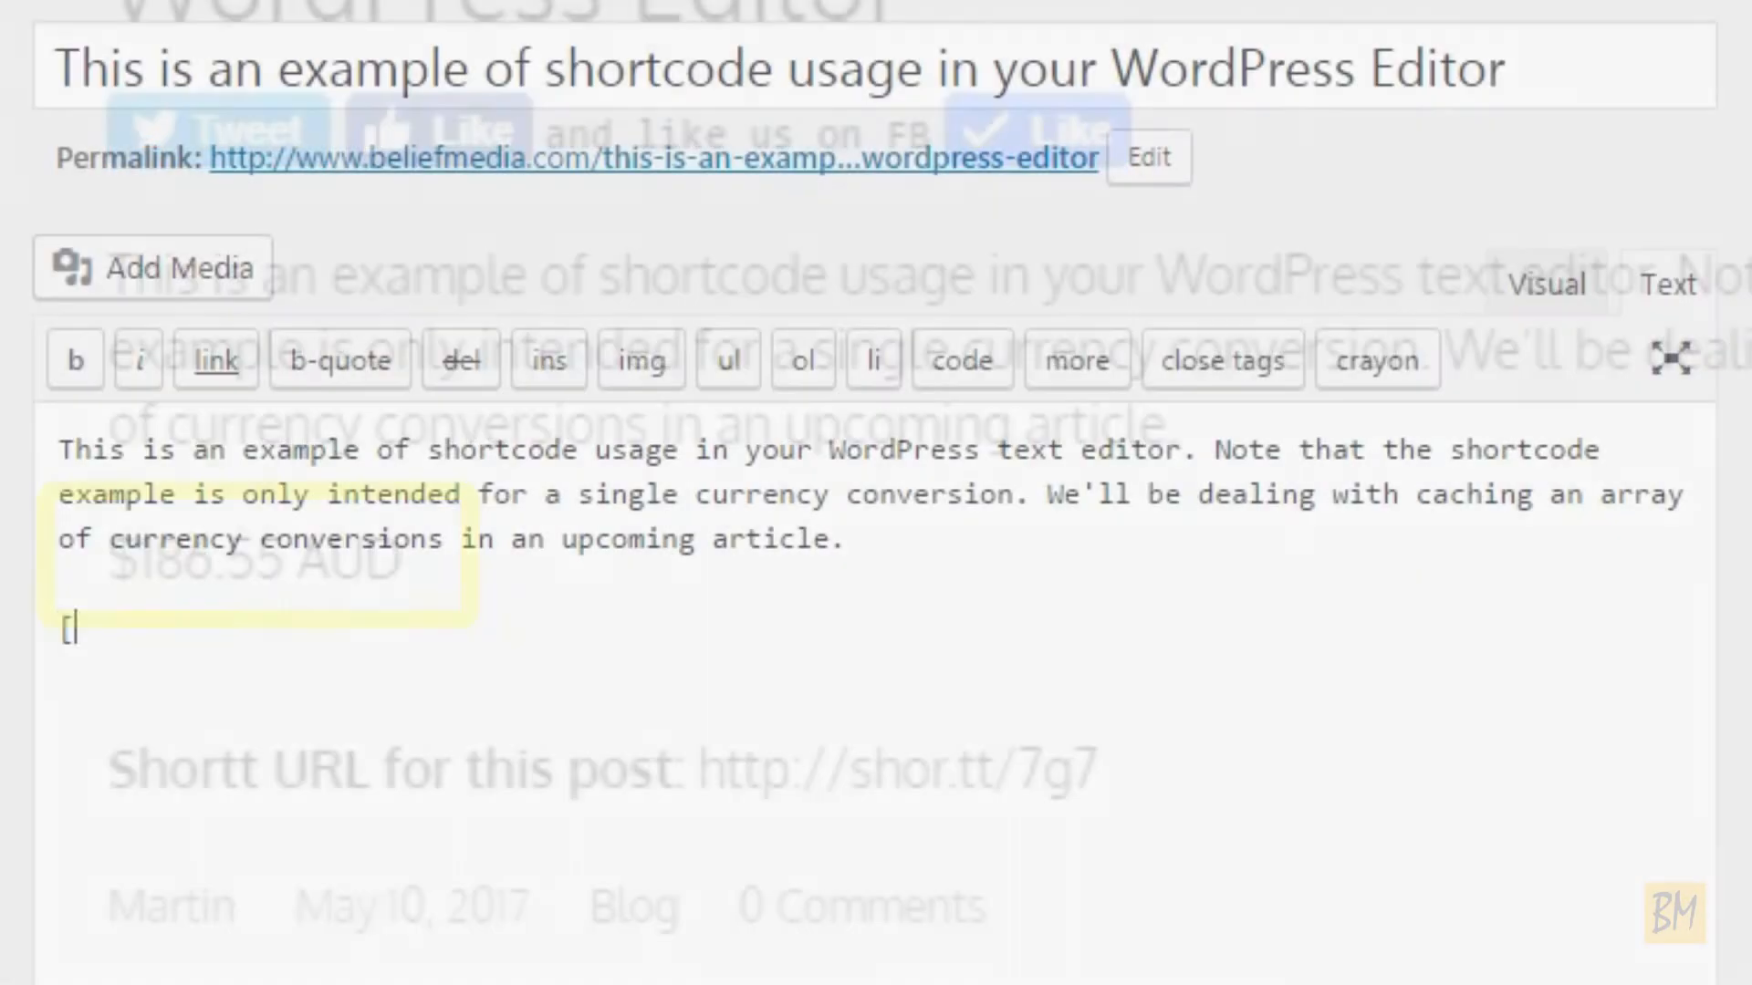
{"action": "type", "text": "conversion from=\"AUD\" to=\"NZD\" amount"}
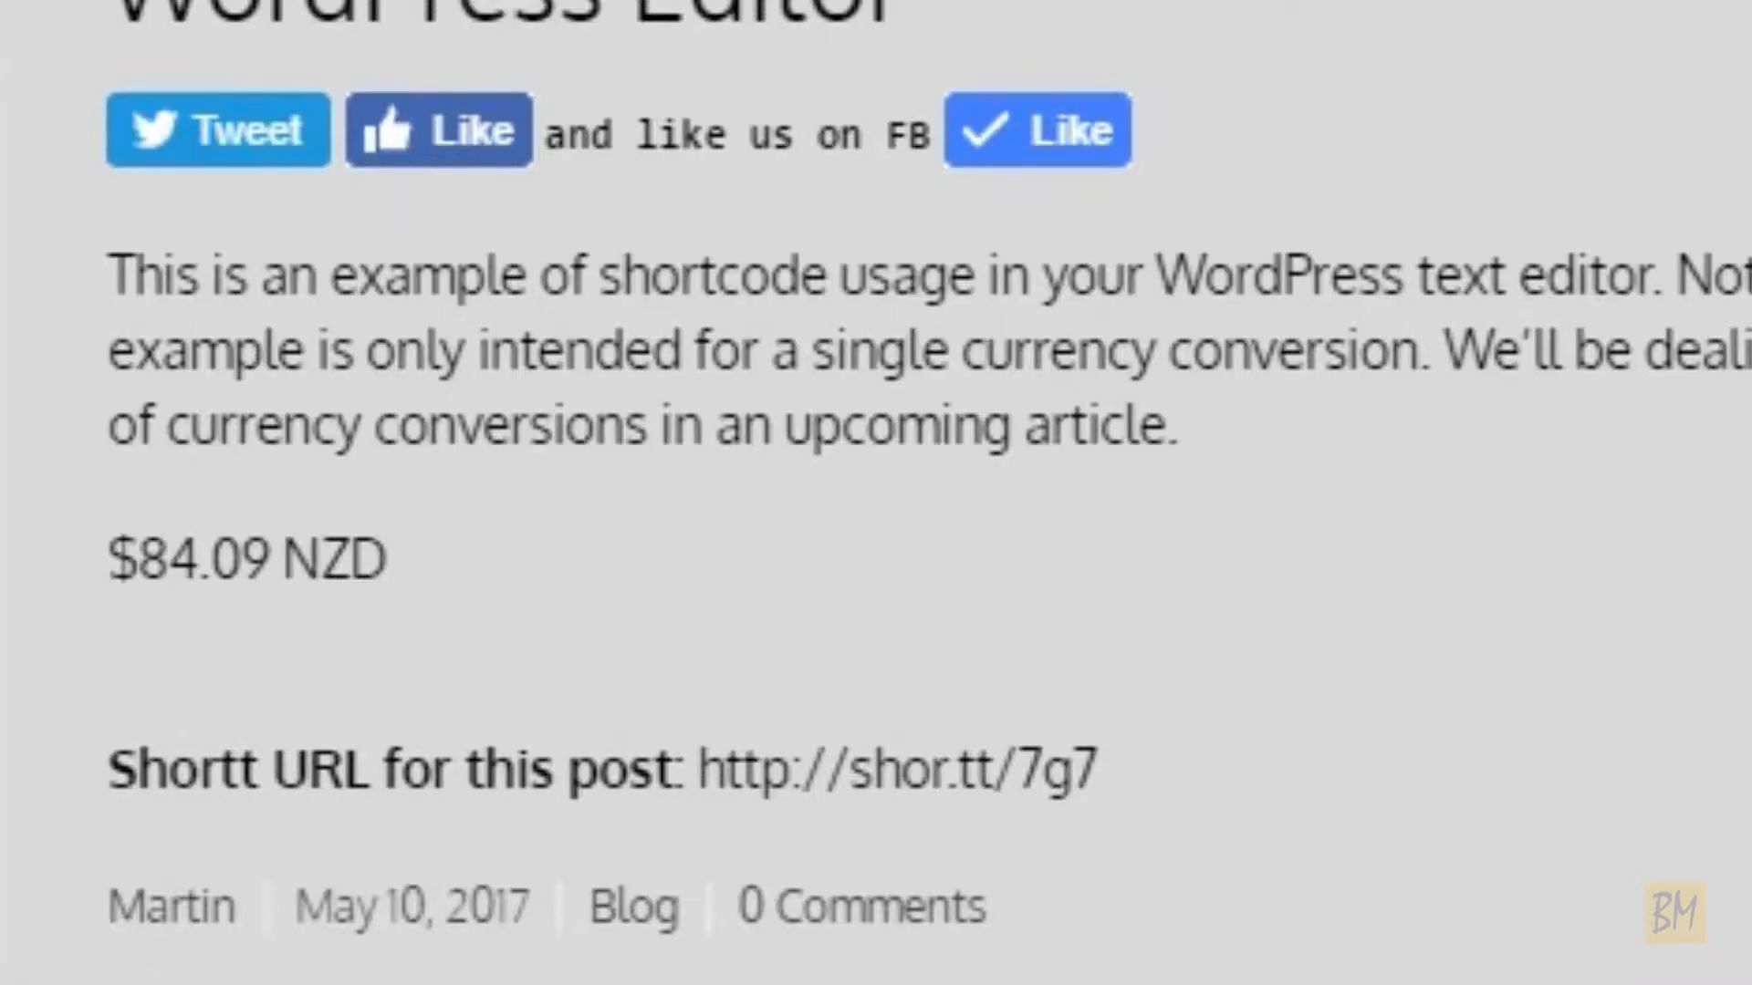
Step: Scroll down to the PHP block with shortcode_atts defaults for from, to, amount and cache
{"action": "scroll", "scroll_direction": "down", "scroll_amount": 3}
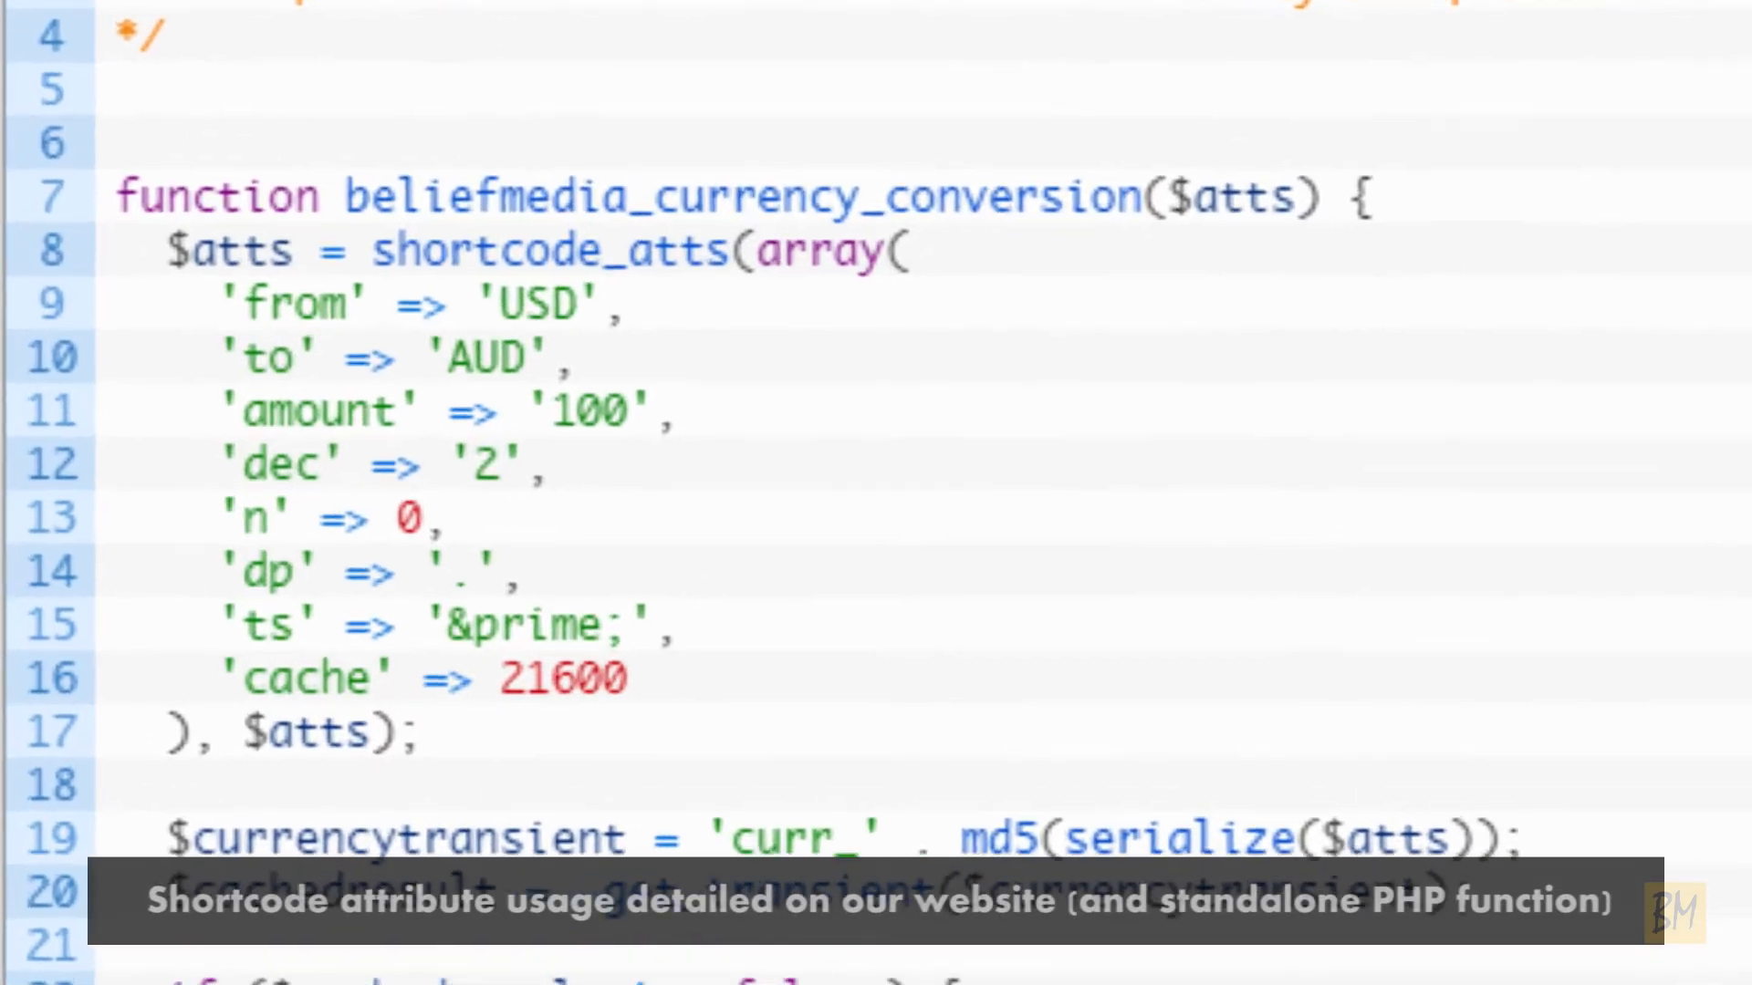
{"action": "scroll", "scroll_direction": "down", "scroll_amount": 3}
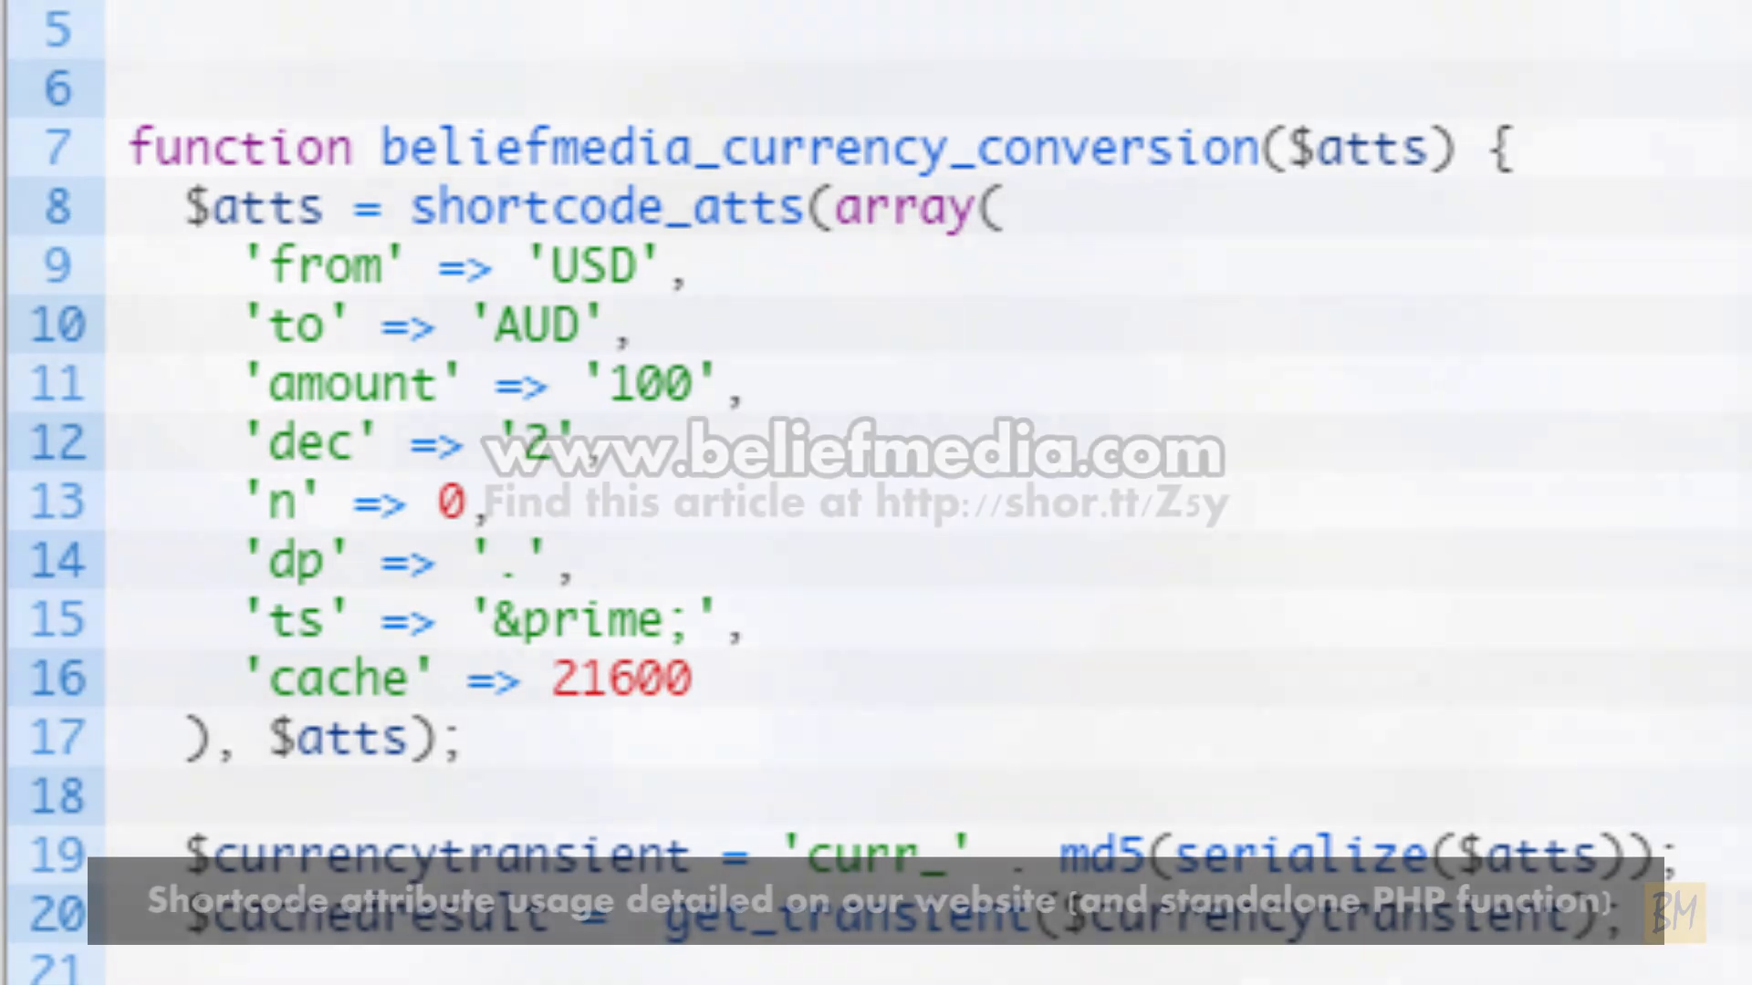